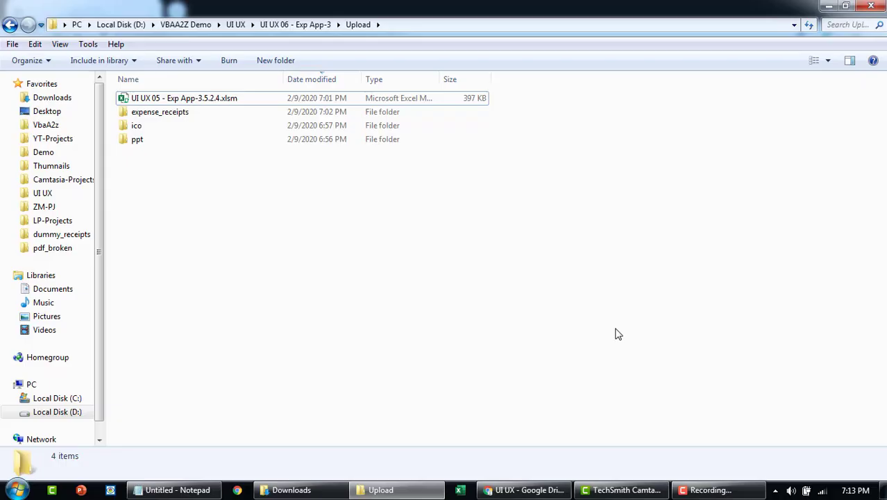
pyautogui.moveTo(360, 227)
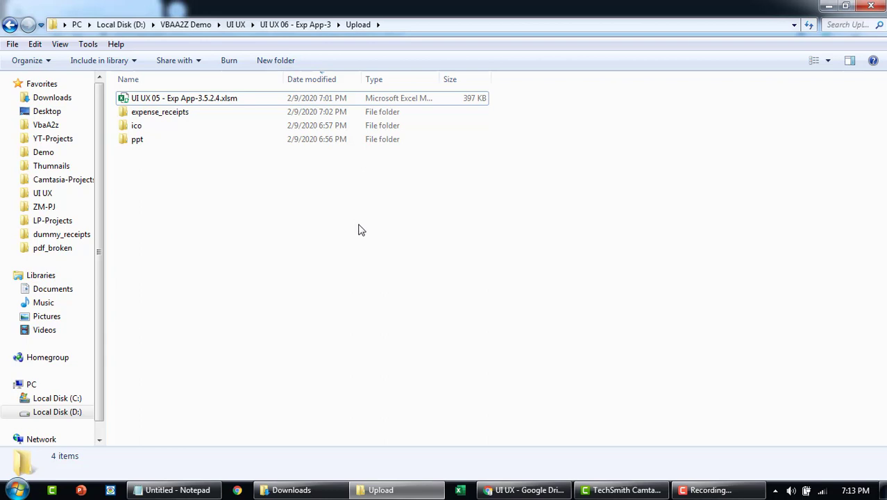
# Step: Download the UI-UX-06-07-08-09-10.zip archive from the Google Drive preview
pyautogui.click(183, 97)
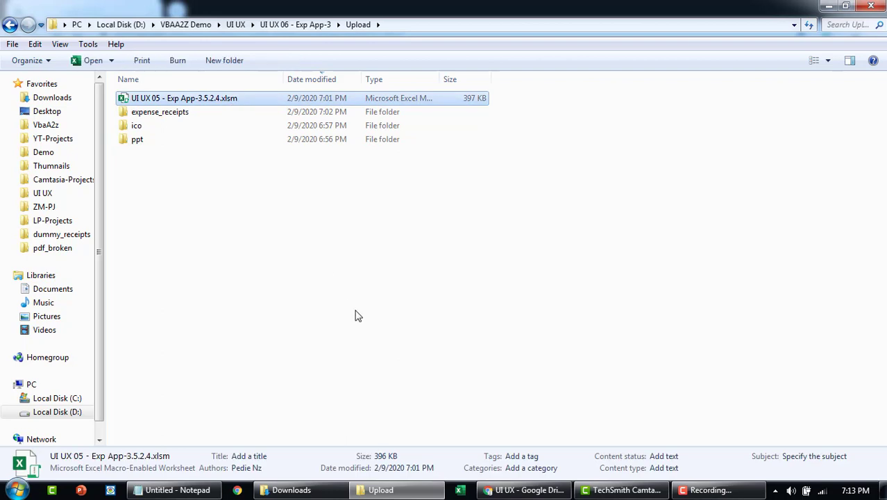
pyautogui.click(525, 489)
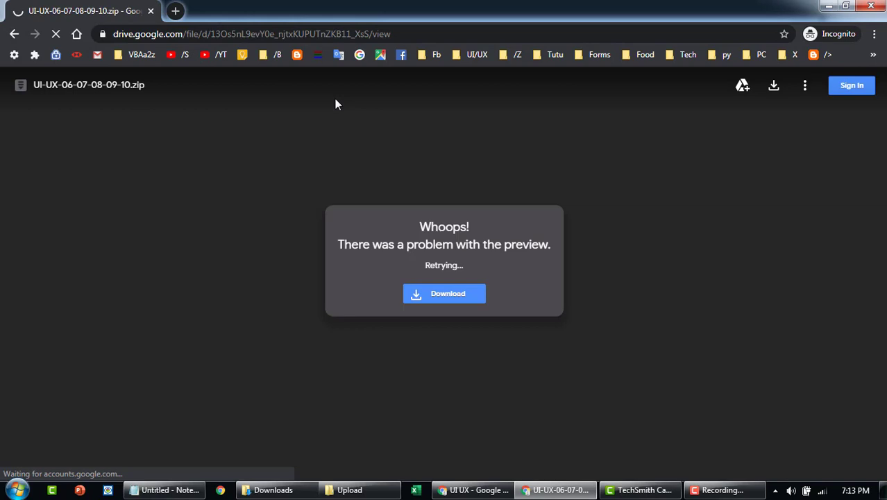
pyautogui.moveTo(486, 136)
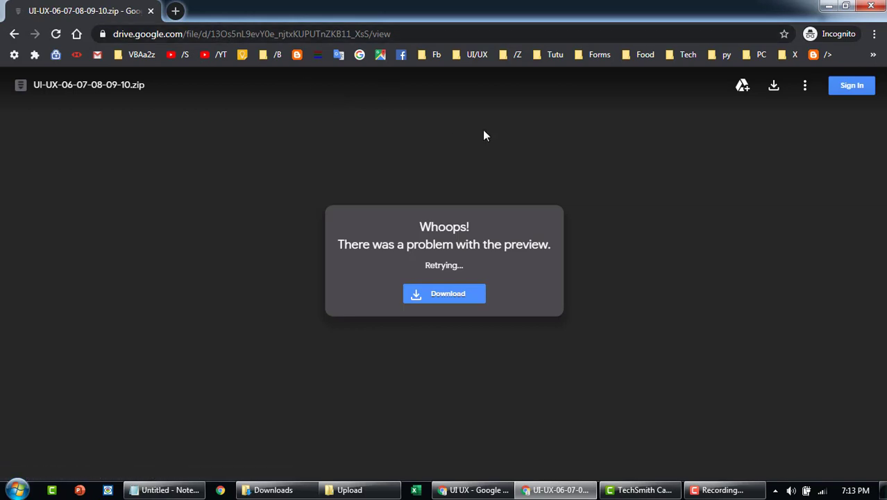
pyautogui.moveTo(542, 208)
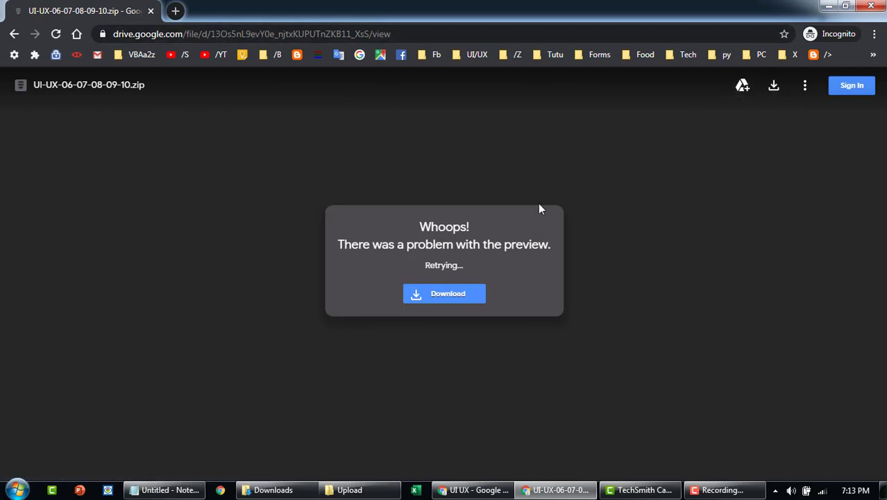
pyautogui.click(445, 293)
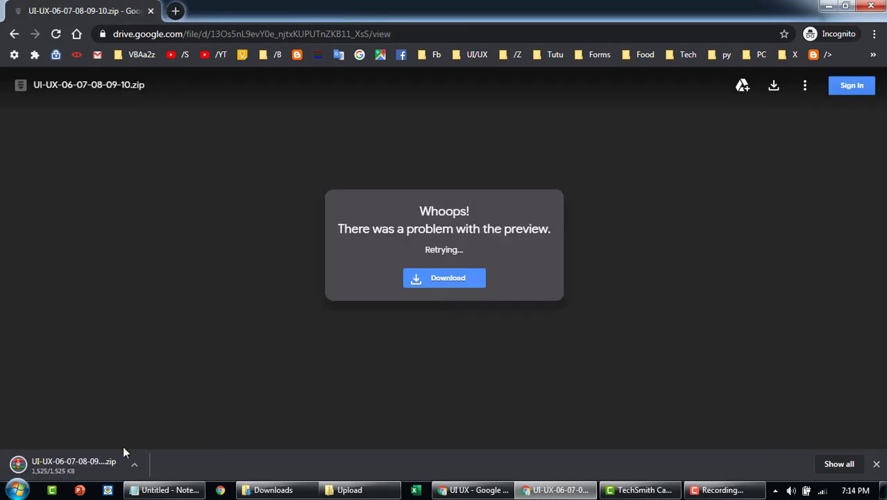
# Step: Reveal the finished zip download in the Downloads folder via Show in folder
pyautogui.click(133, 464)
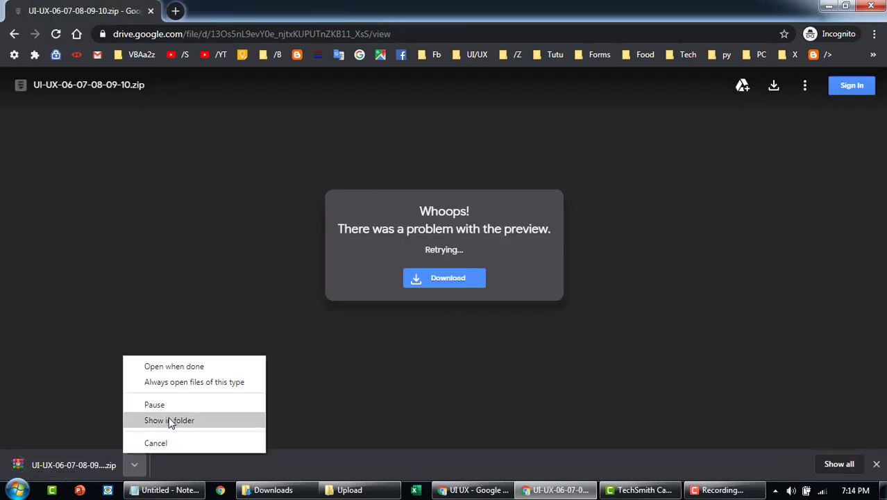
pyautogui.click(170, 420)
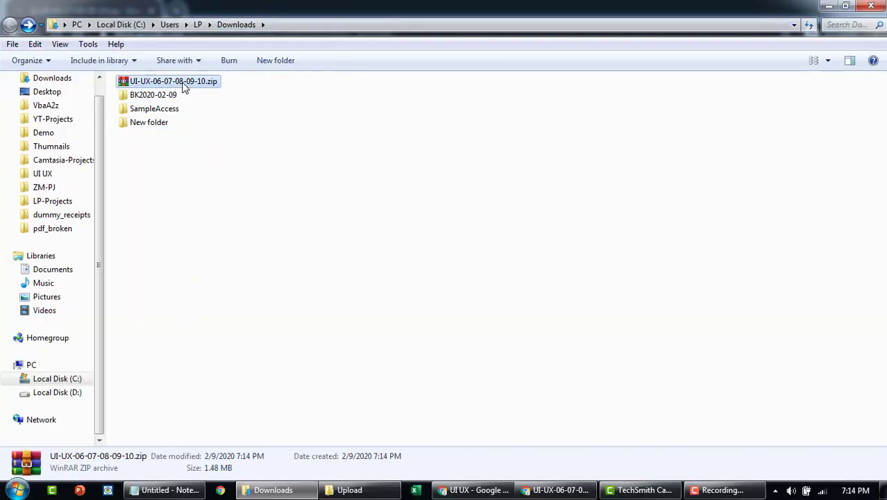
pyautogui.rightClick(173, 81)
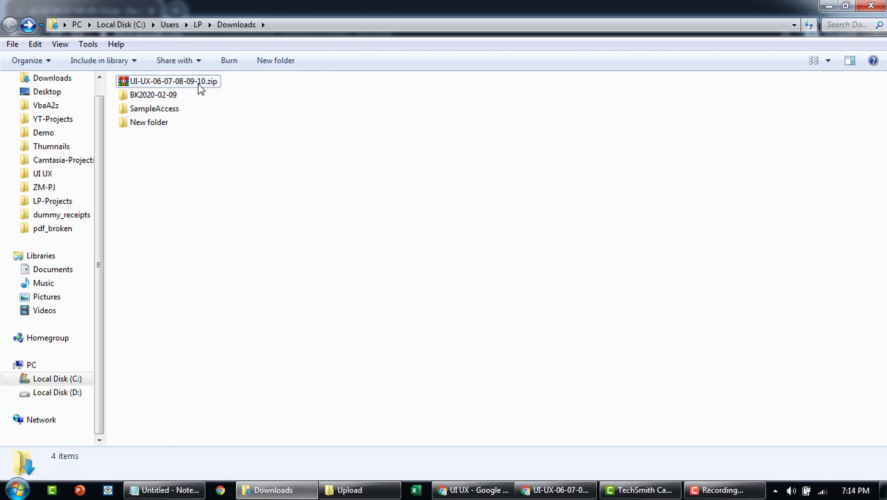
pyautogui.rightClick(172, 81)
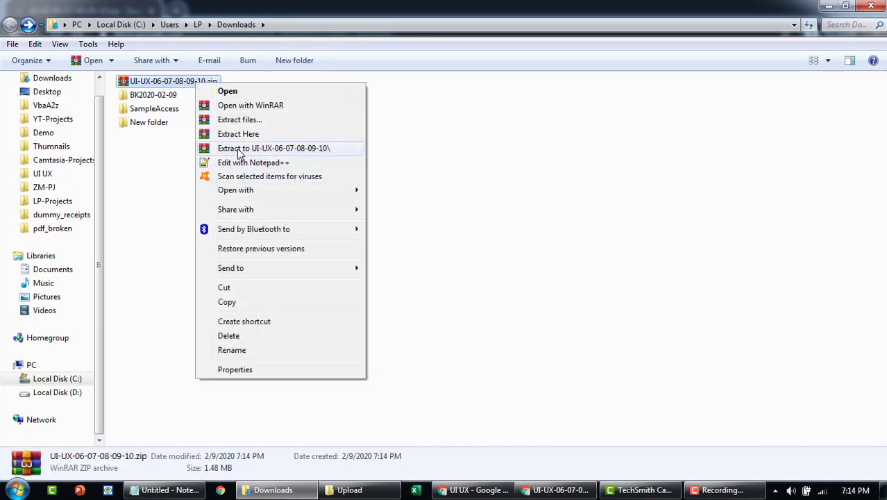
pyautogui.click(274, 147)
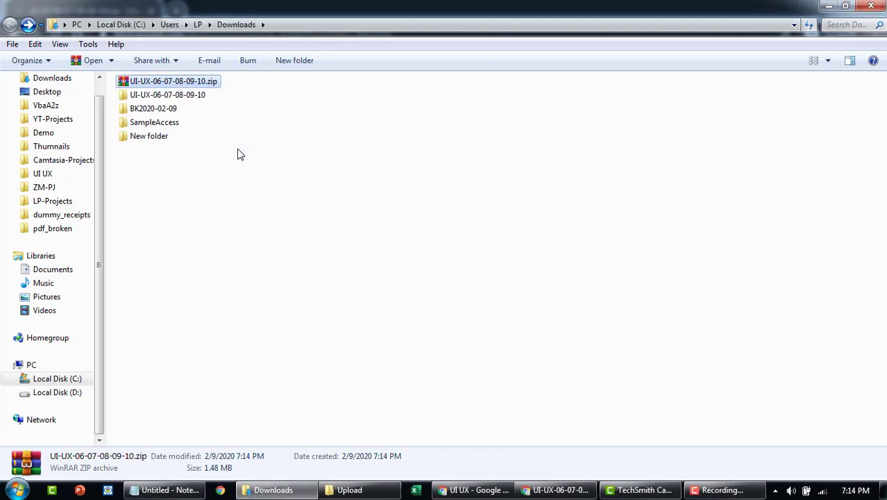
# Step: Select all extracted items and copy the Expense App .xlsm into Downloads
pyautogui.doubleClick(166, 94)
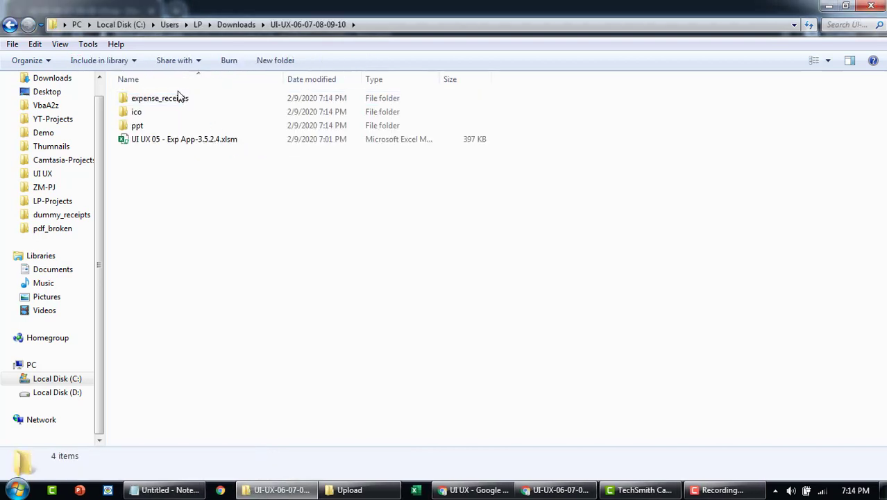
pyautogui.press('ctrl+a')
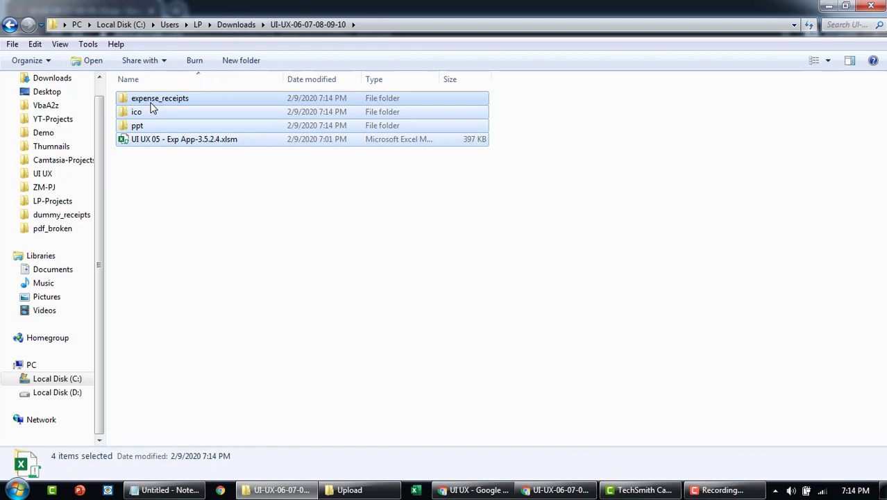
pyautogui.click(230, 194)
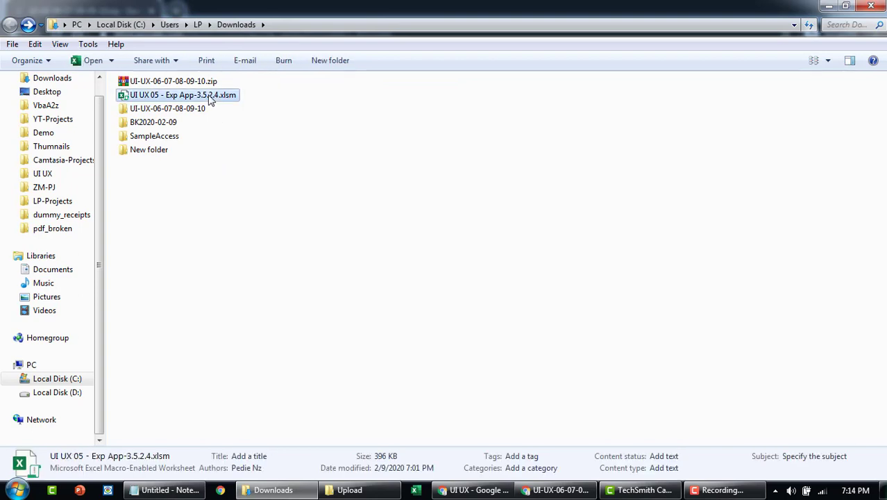
# Step: Open the Expense App workbook, debug Run-time error 76 and view the expAppFr userform
pyautogui.doubleClick(183, 94)
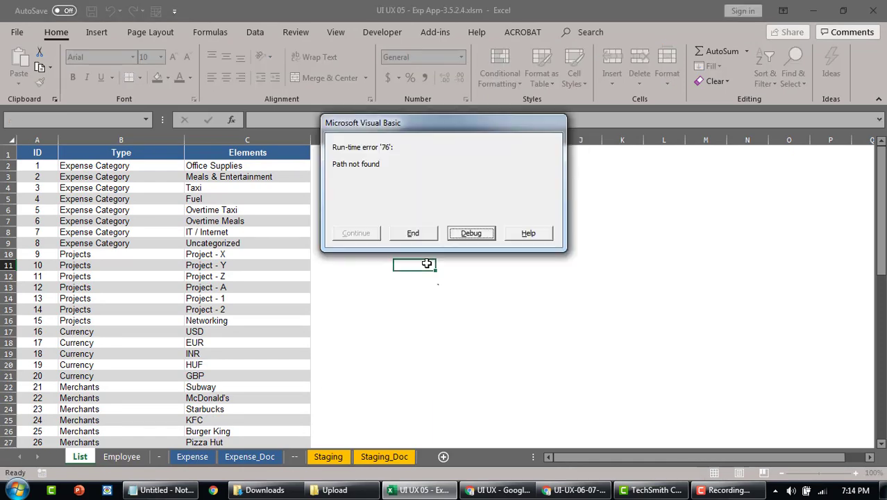
pyautogui.click(470, 233)
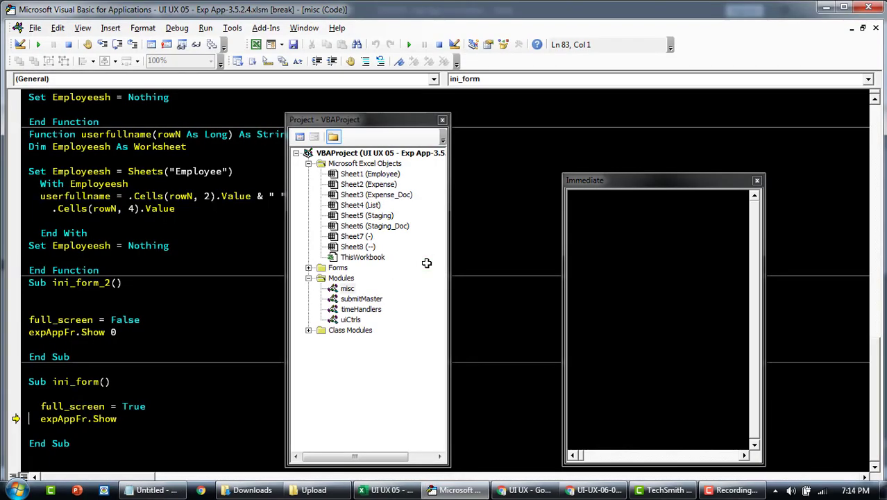
pyautogui.click(308, 266)
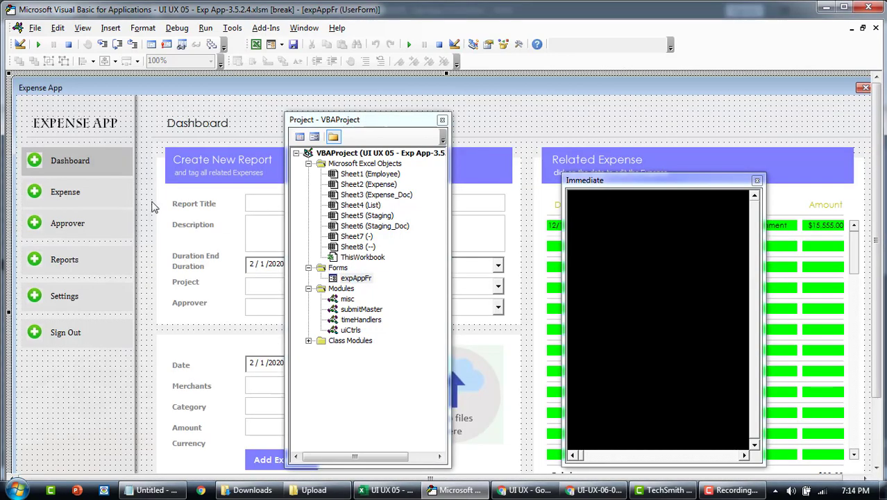
pyautogui.moveTo(123, 364)
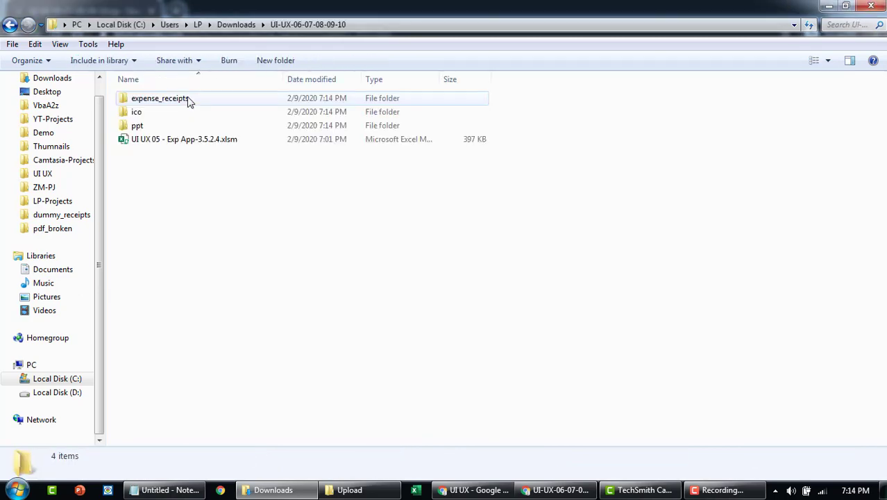
# Step: Open the extracted .xlsm, enable editing and bring up the Alt+F8 macro list
pyautogui.click(183, 138)
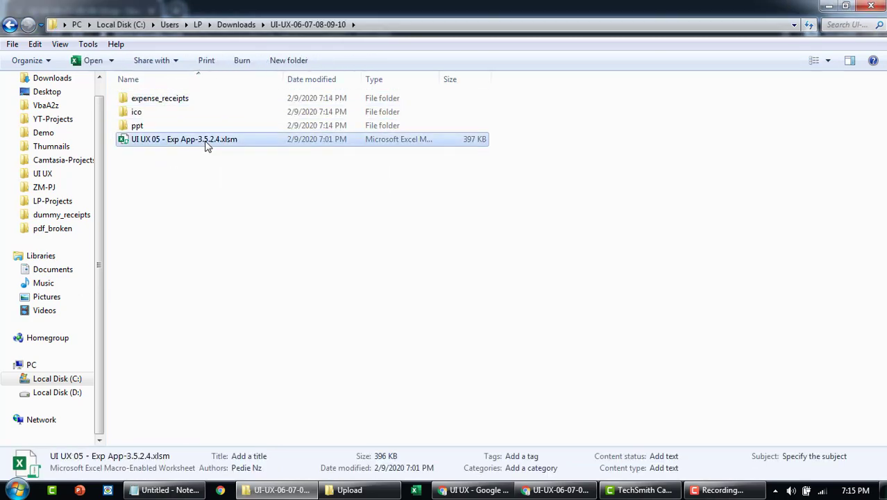
pyautogui.doubleClick(183, 139)
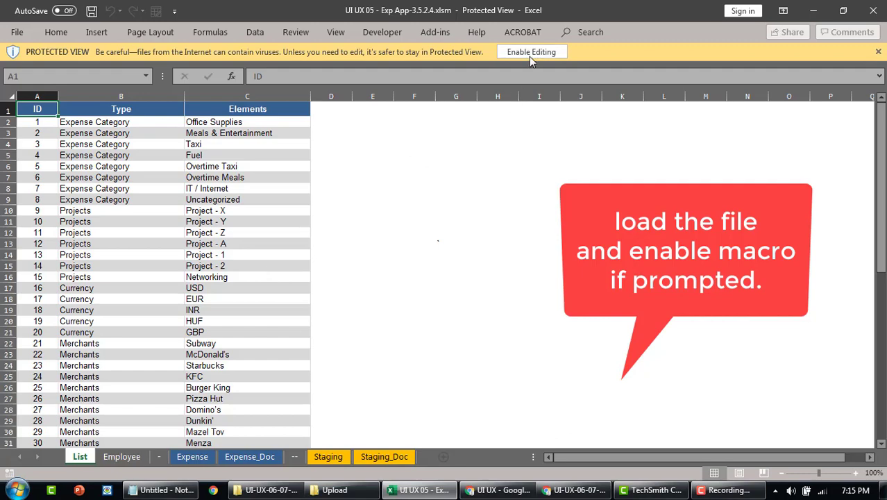
pyautogui.click(532, 51)
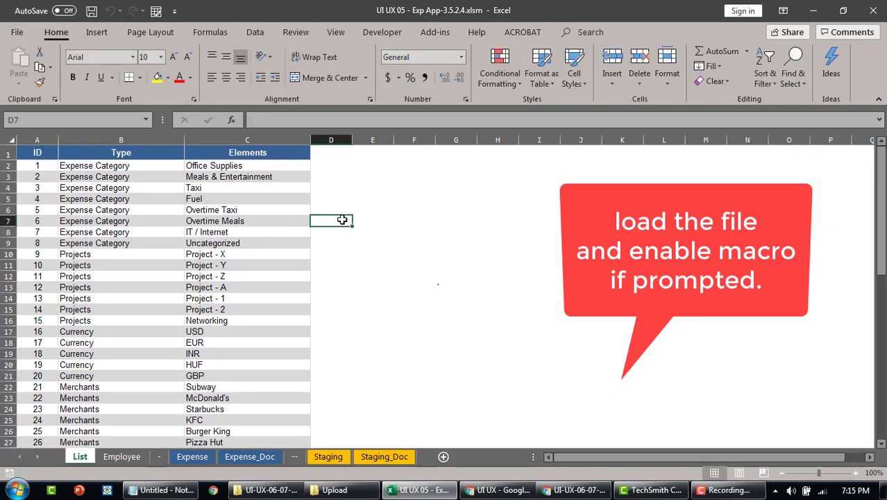
pyautogui.press('alt+F8')
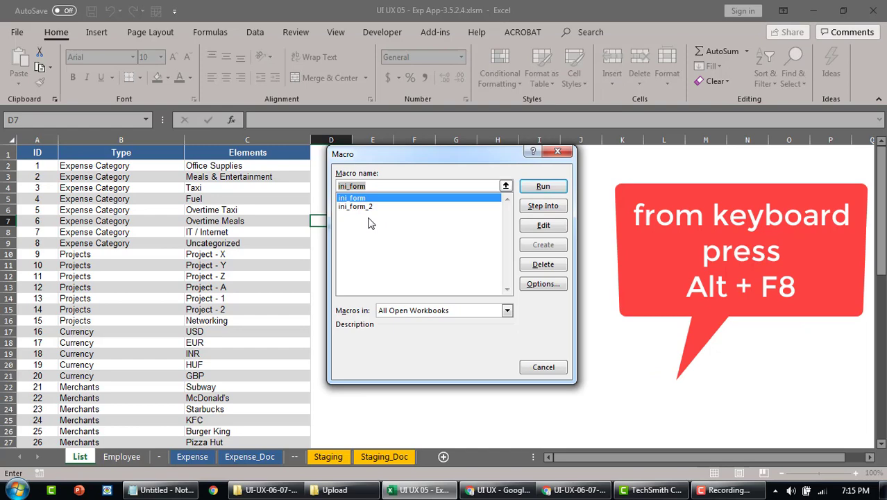
pyautogui.moveTo(363, 206)
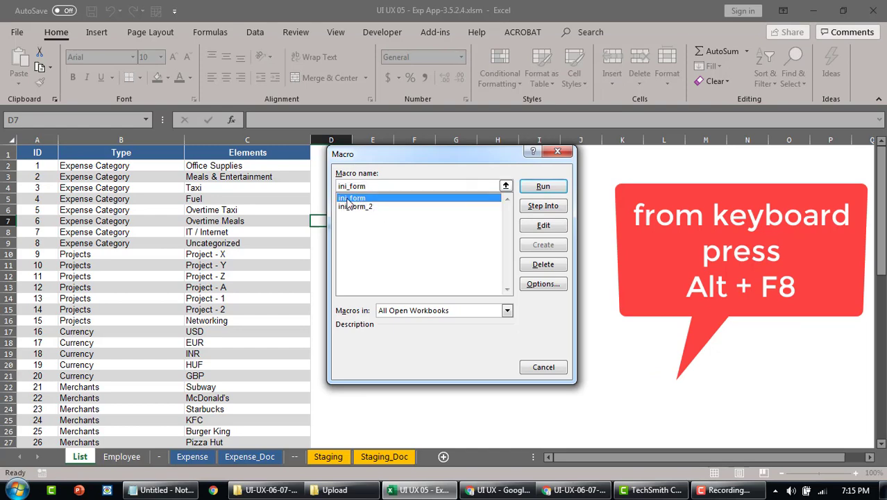
# Step: Run ini_form full screen, close it, then run the windowed ini_form_2 macro
pyautogui.click(543, 186)
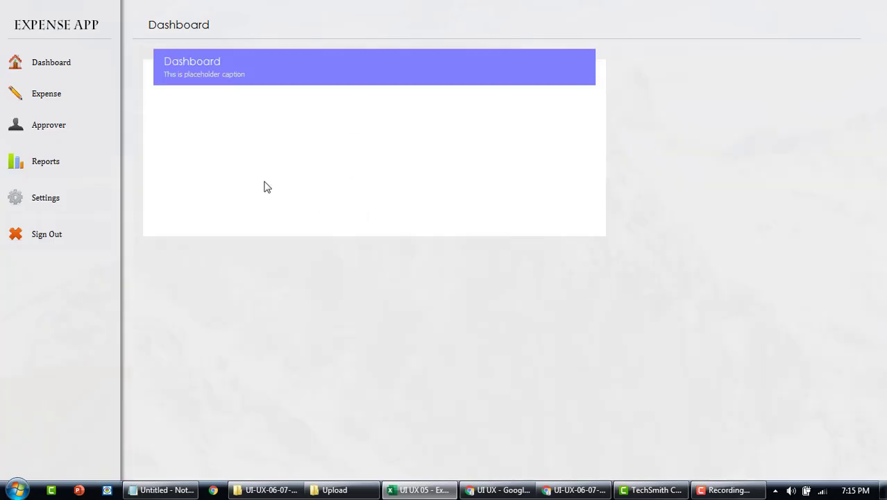
pyautogui.click(420, 489)
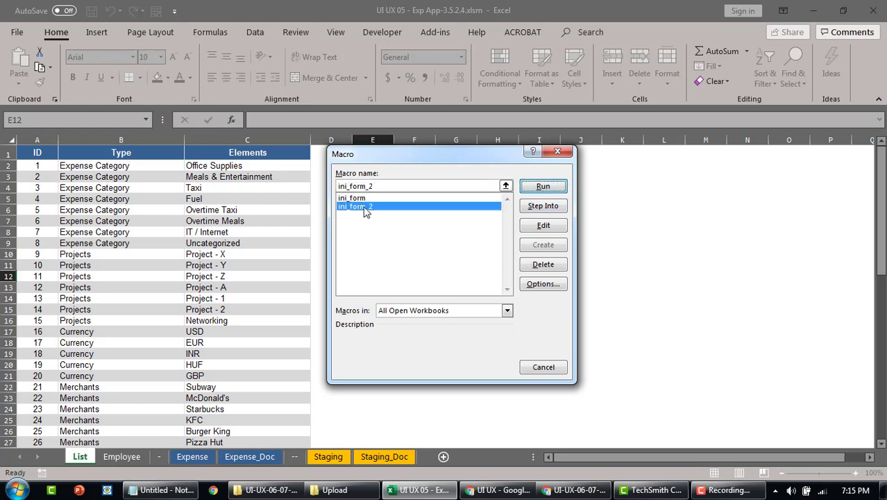
pyautogui.click(543, 186)
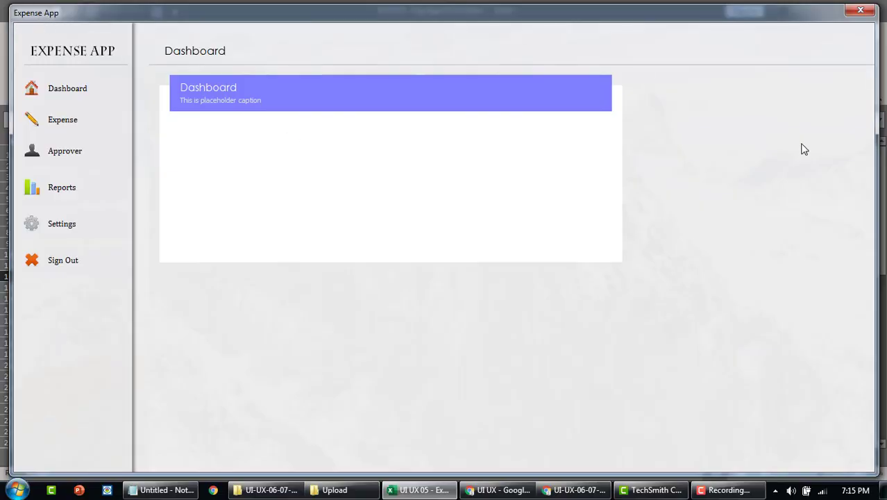
# Step: View the form's Expense (Create New Report) page and close the Expense App window
pyautogui.click(62, 119)
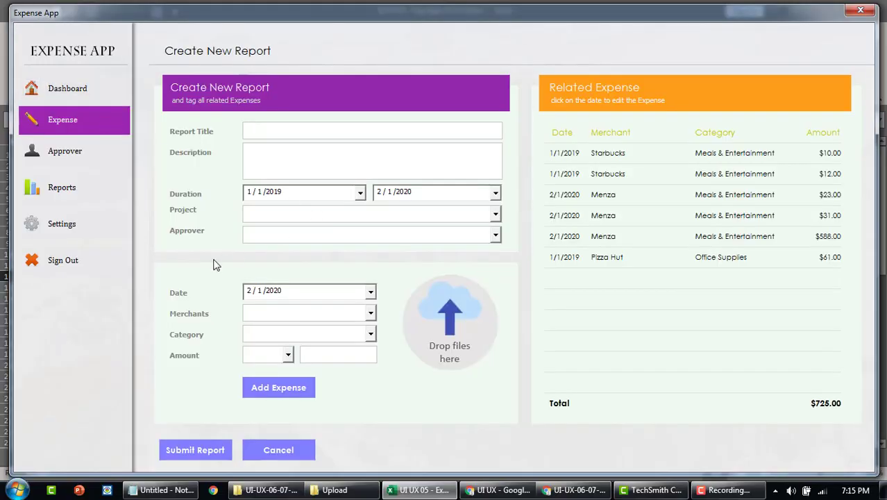
pyautogui.click(416, 491)
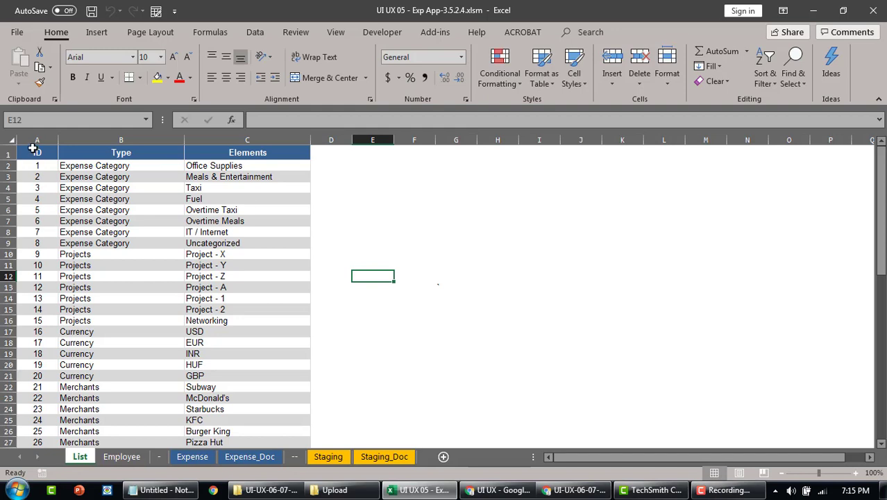
pyautogui.click(38, 151)
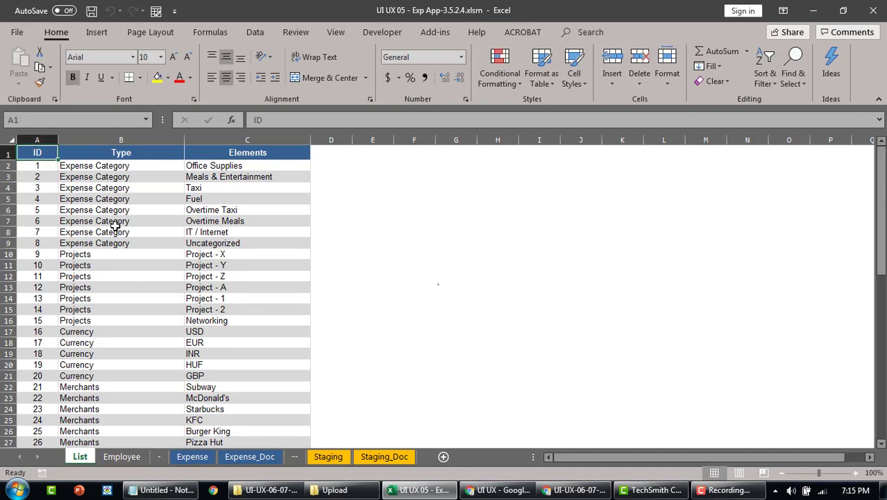